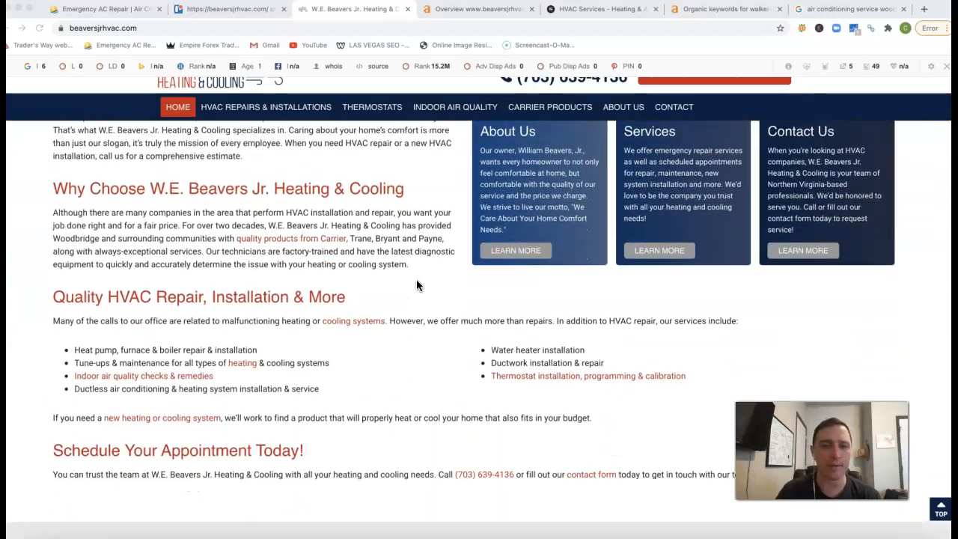
# Scroll the page and bring up, then dismiss, the Carrier Products card's link options.
pyautogui.scroll(-3)
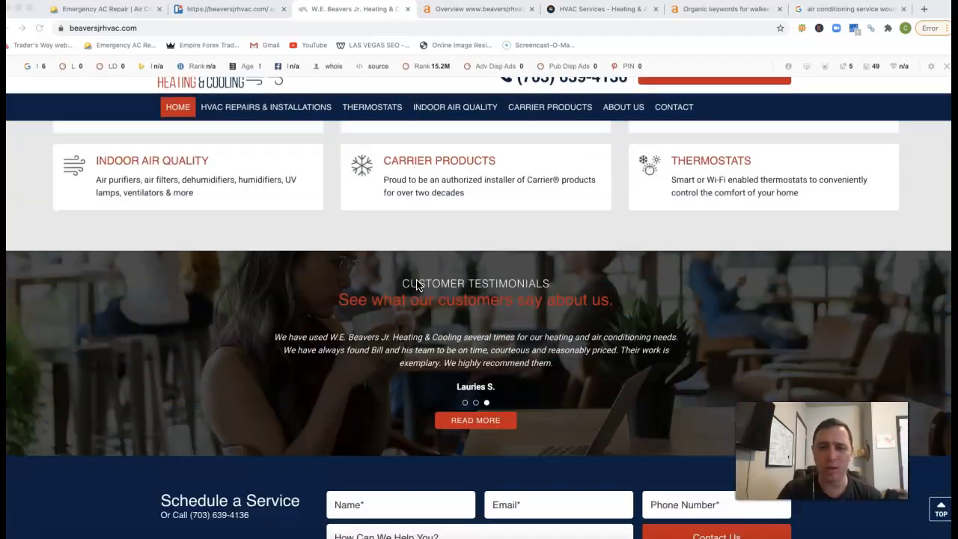
pyautogui.scroll(3)
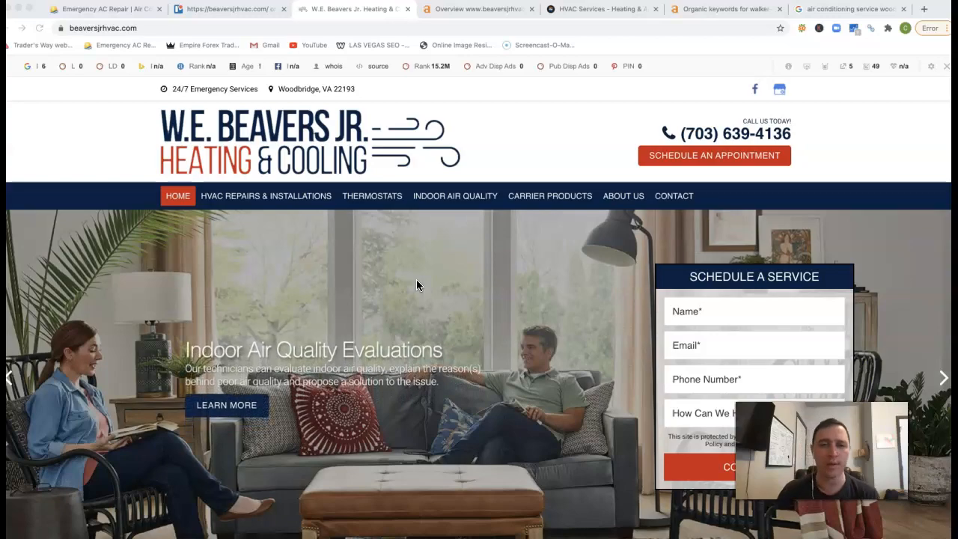
pyautogui.scroll(-3)
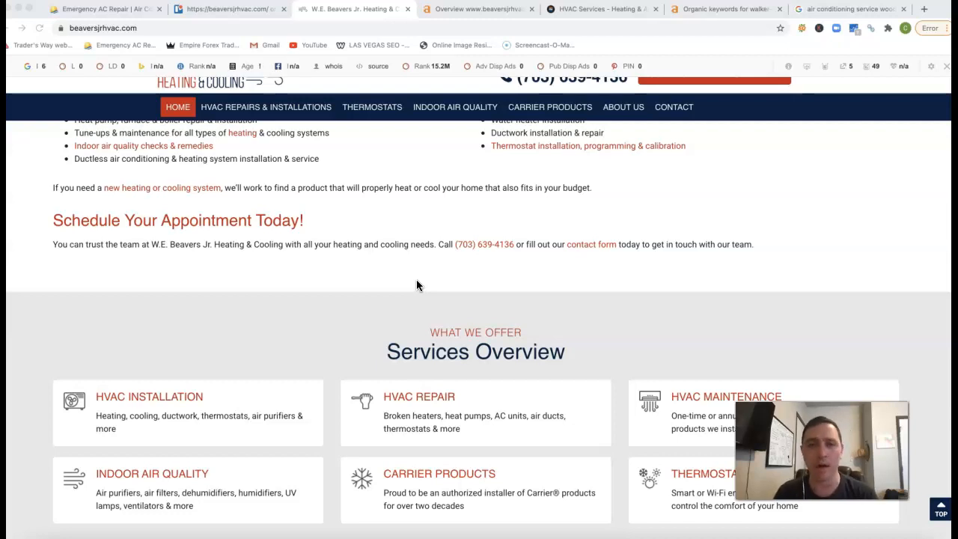
pyautogui.rightClick(424, 346)
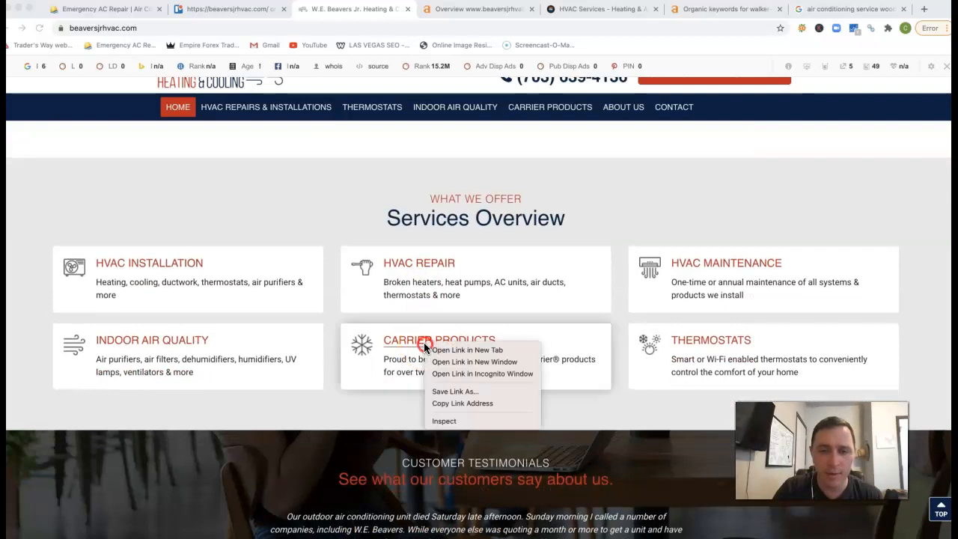
pyautogui.click(461, 396)
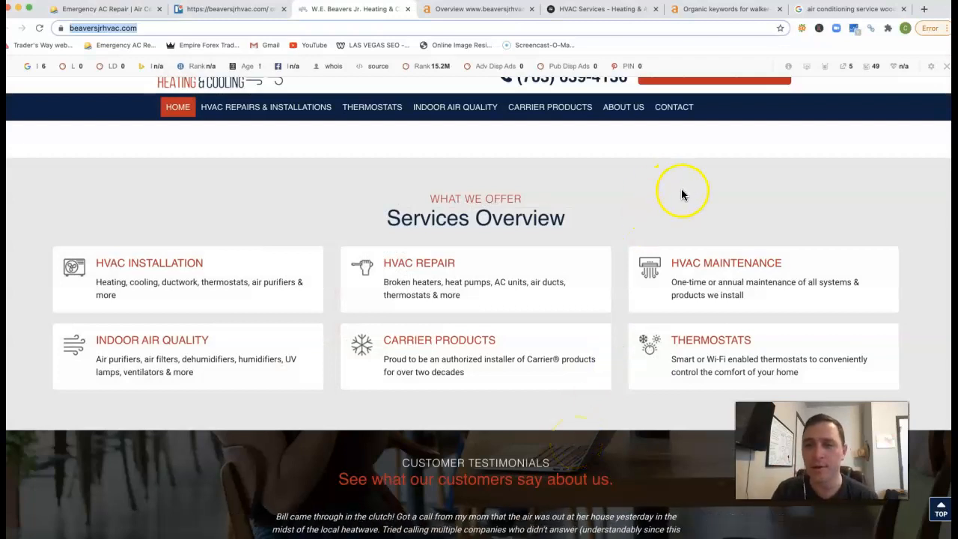
# Switch to the 'air conditioning service woodbridge va' results and scroll through the sponsored listings.
pyautogui.scroll(3)
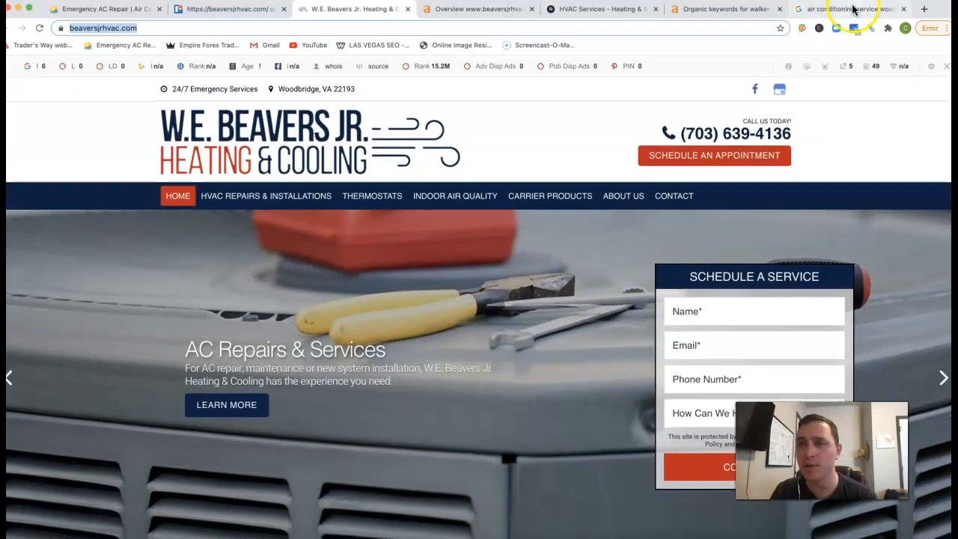
pyautogui.click(861, 10)
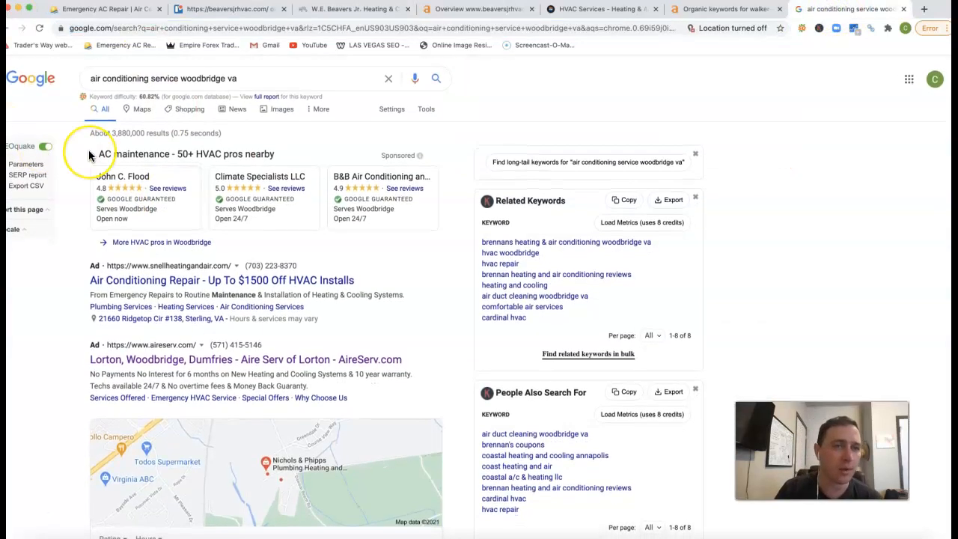
pyautogui.moveTo(134, 88)
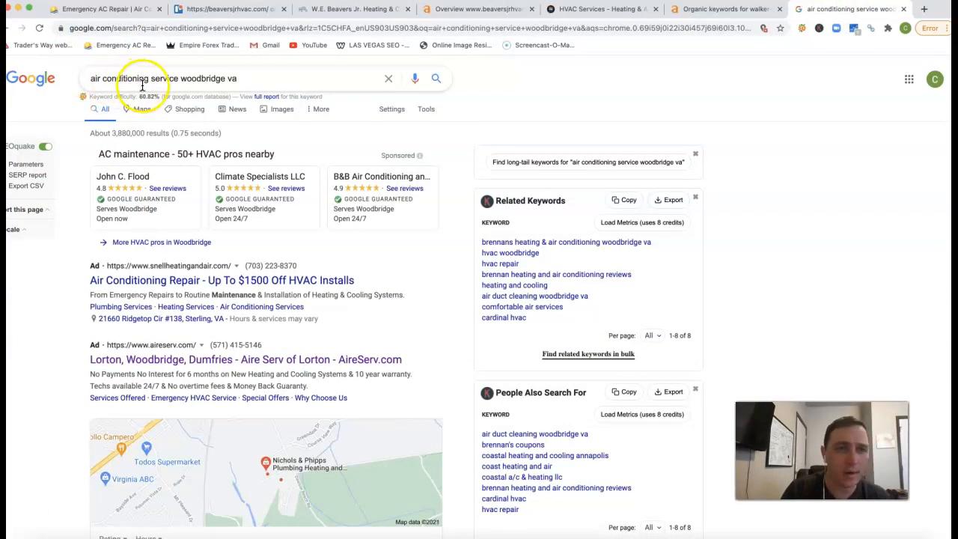
pyautogui.moveTo(248, 295)
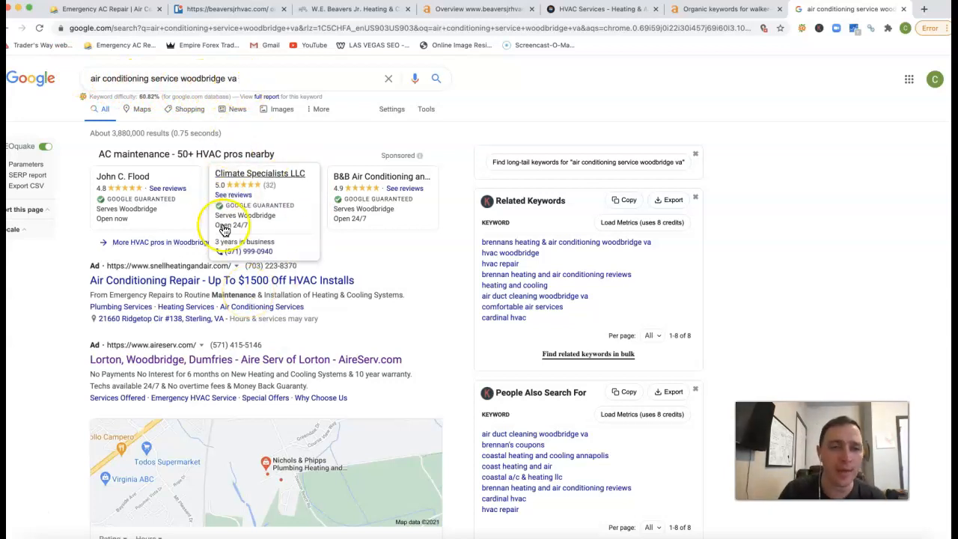
pyautogui.scroll(-3)
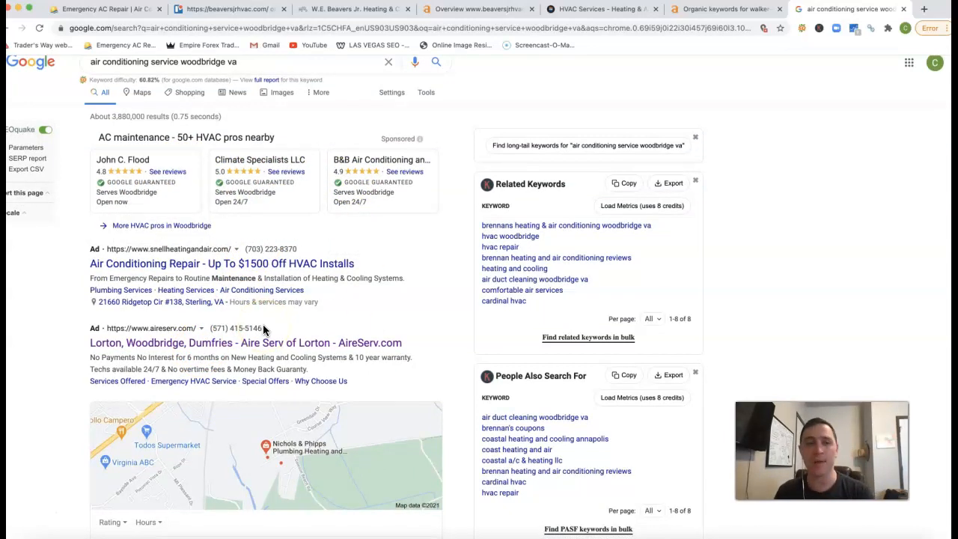
pyautogui.moveTo(334, 189)
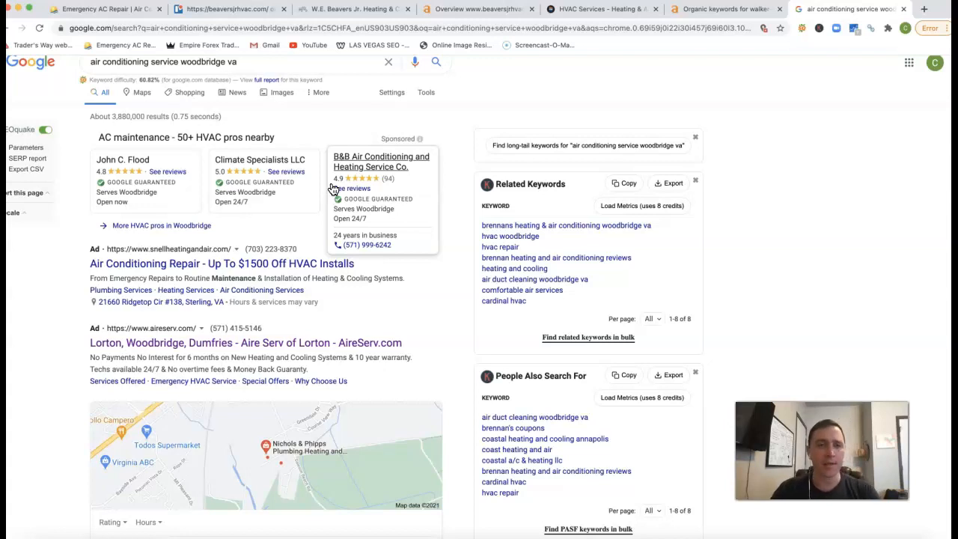
pyautogui.moveTo(408, 301)
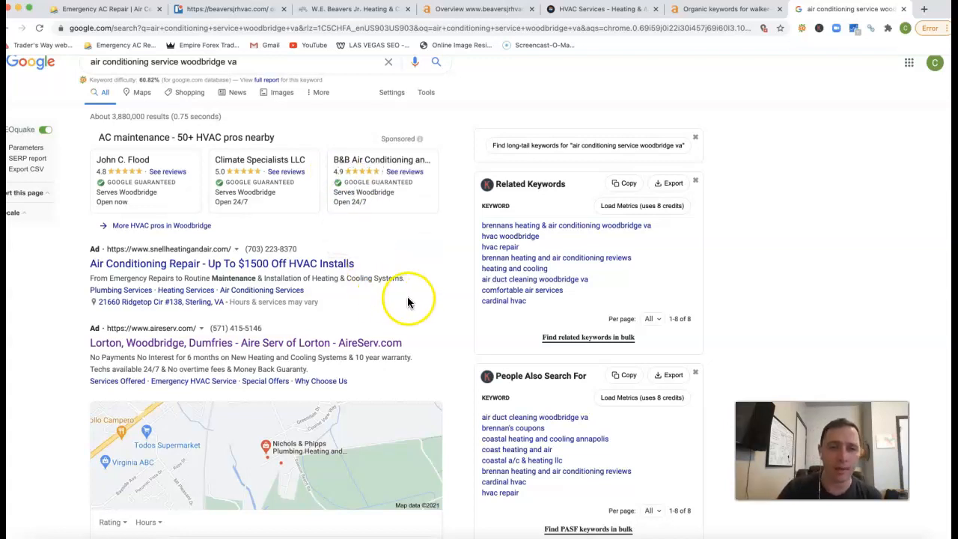
pyautogui.moveTo(391, 209)
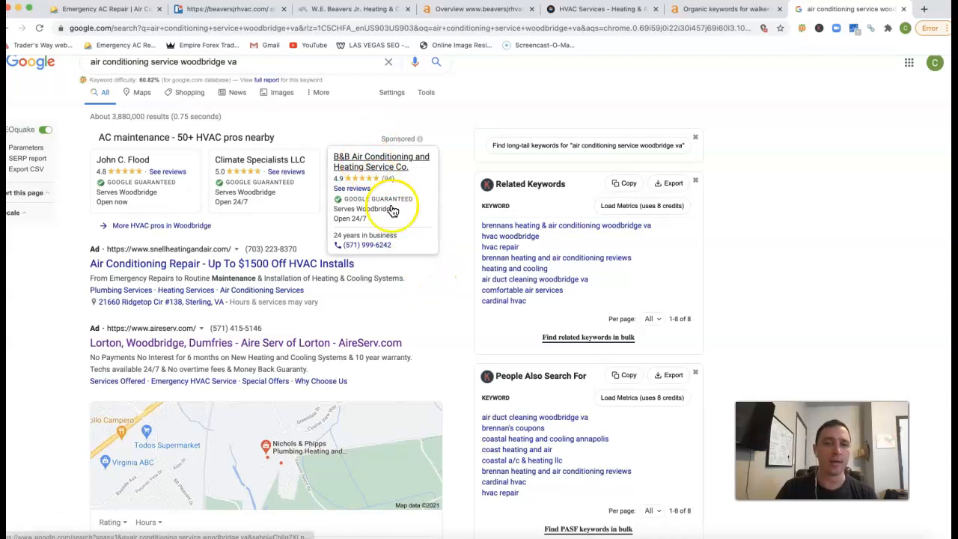
pyautogui.moveTo(433, 309)
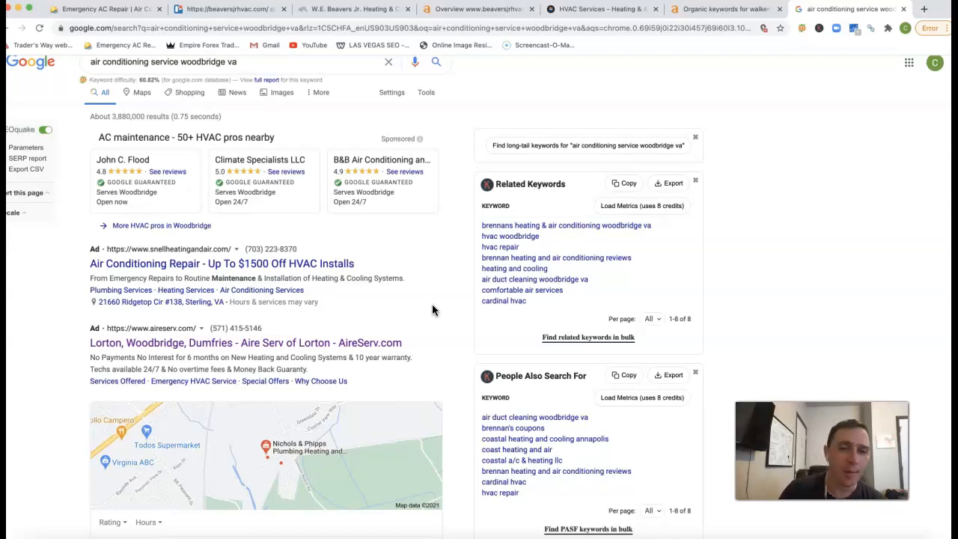
pyautogui.scroll(-3)
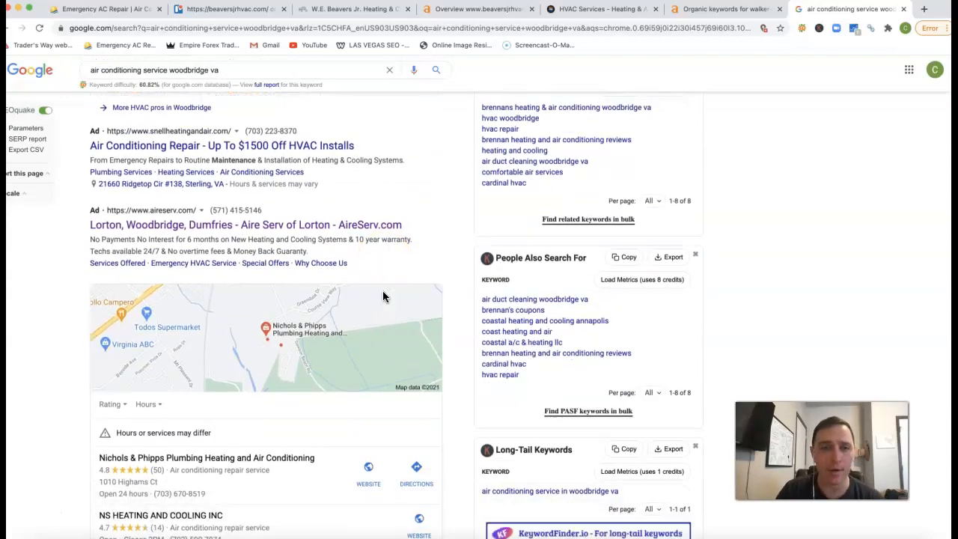
pyautogui.scroll(-3)
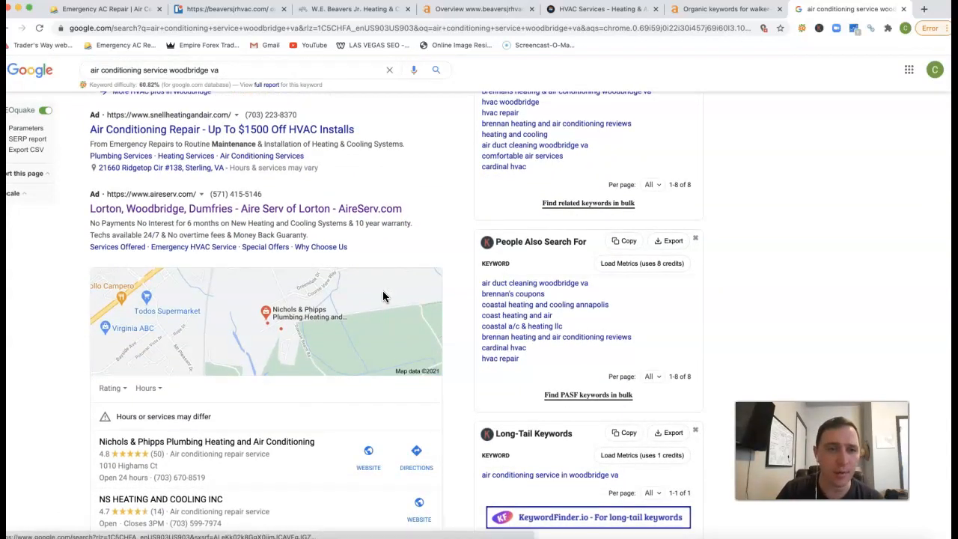
pyautogui.scroll(-3)
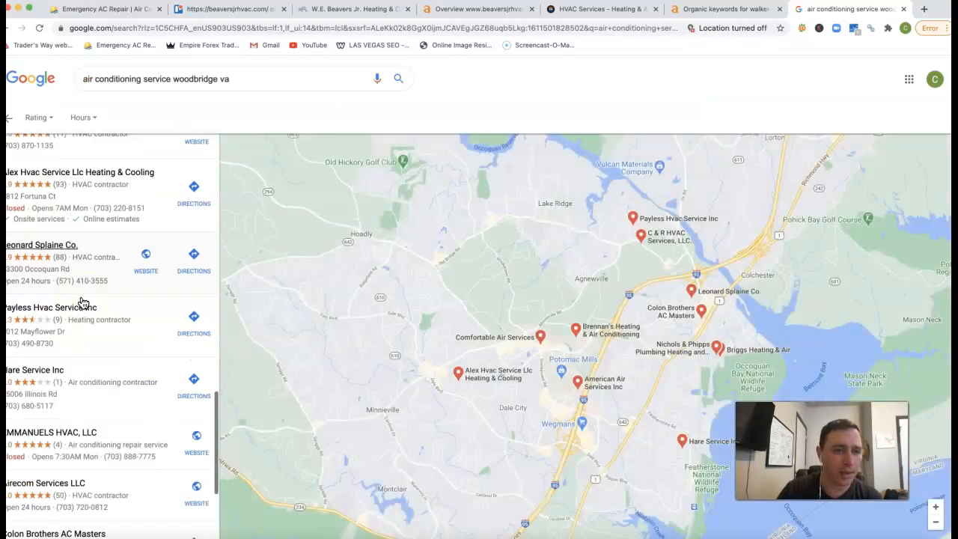
pyautogui.scroll(-3)
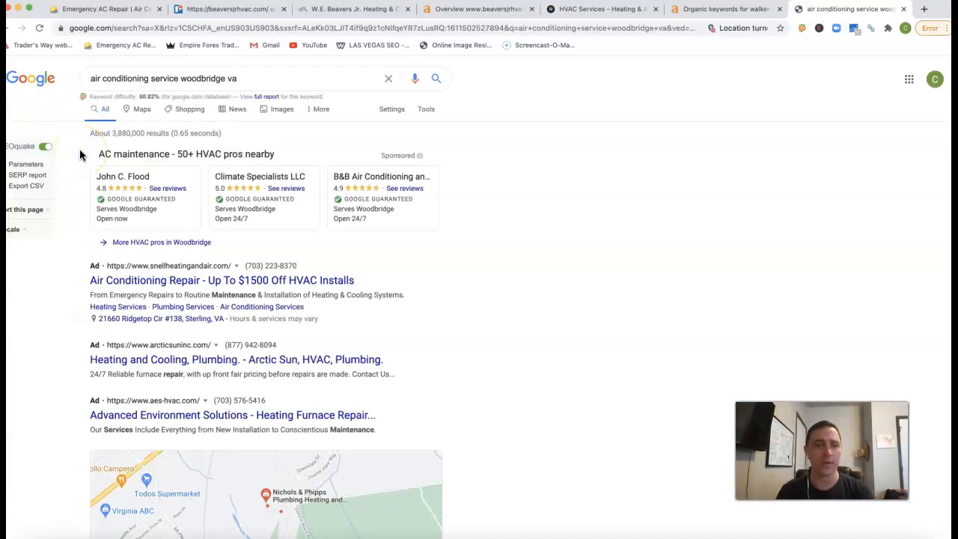
pyautogui.scroll(-3)
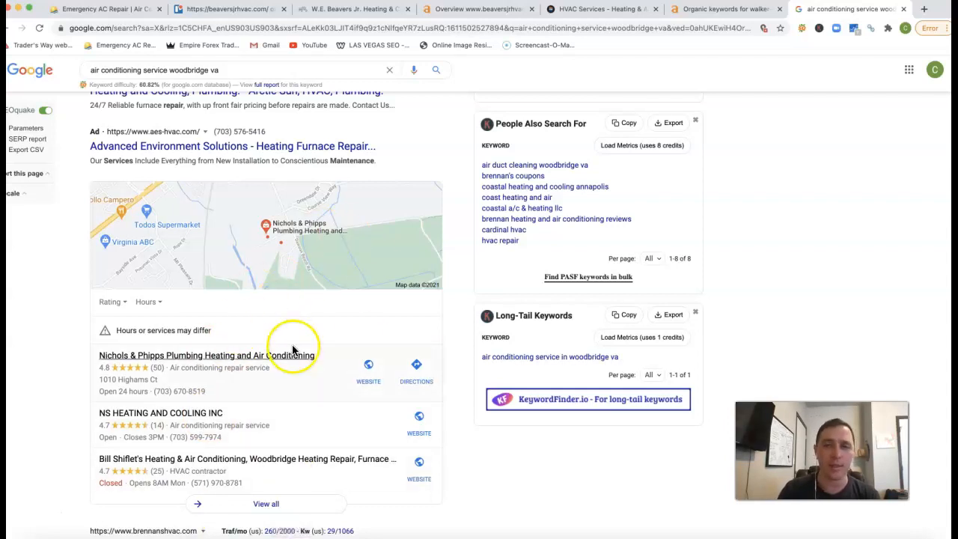
pyautogui.scroll(-3)
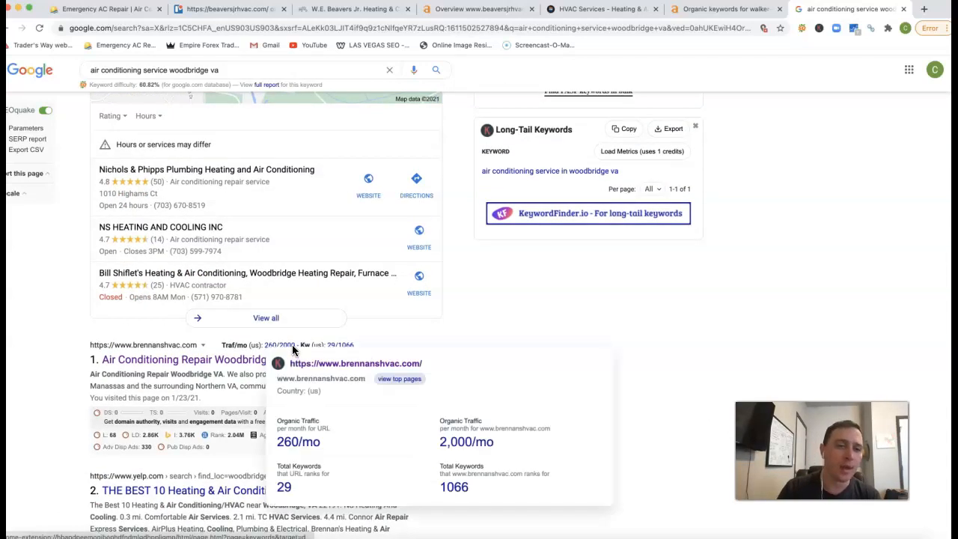
pyautogui.scroll(-3)
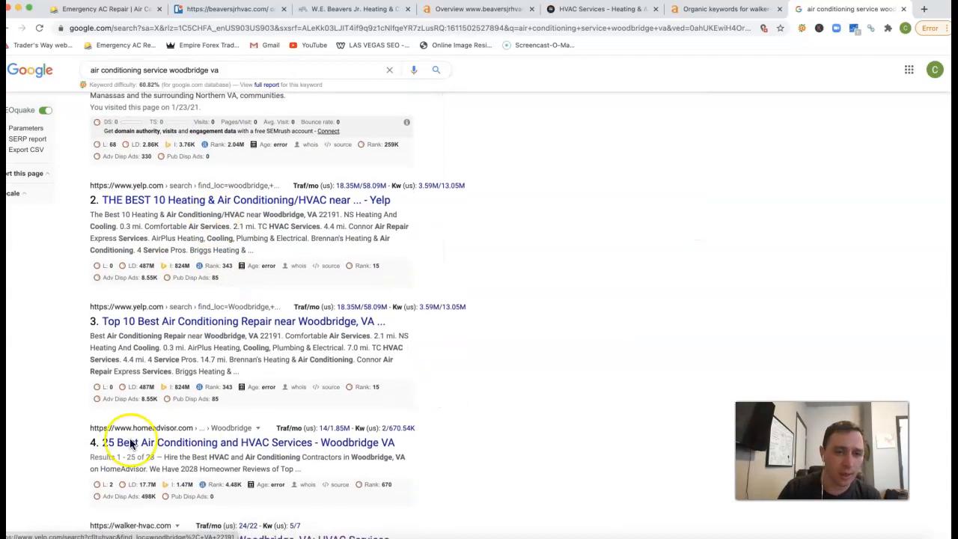
pyautogui.moveTo(234, 295)
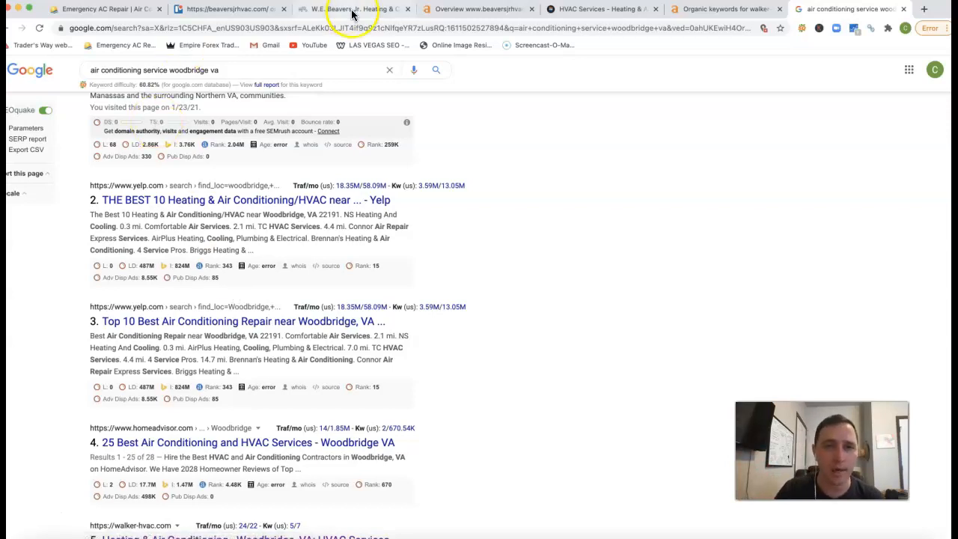
# Glance at the W.E. Beavers Jr. homepage, then return to the beaversjrhvac.com Ahrefs overview.
pyautogui.click(359, 8)
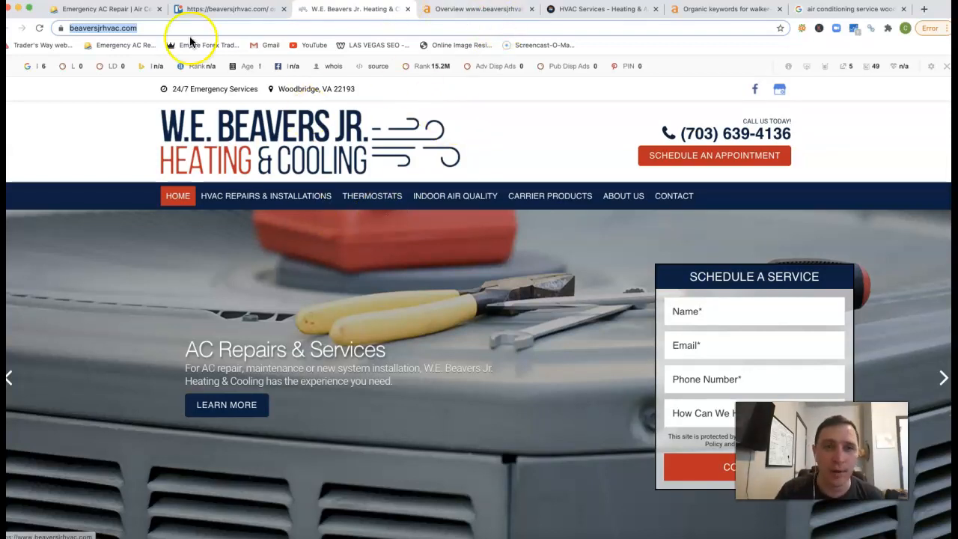
pyautogui.click(485, 8)
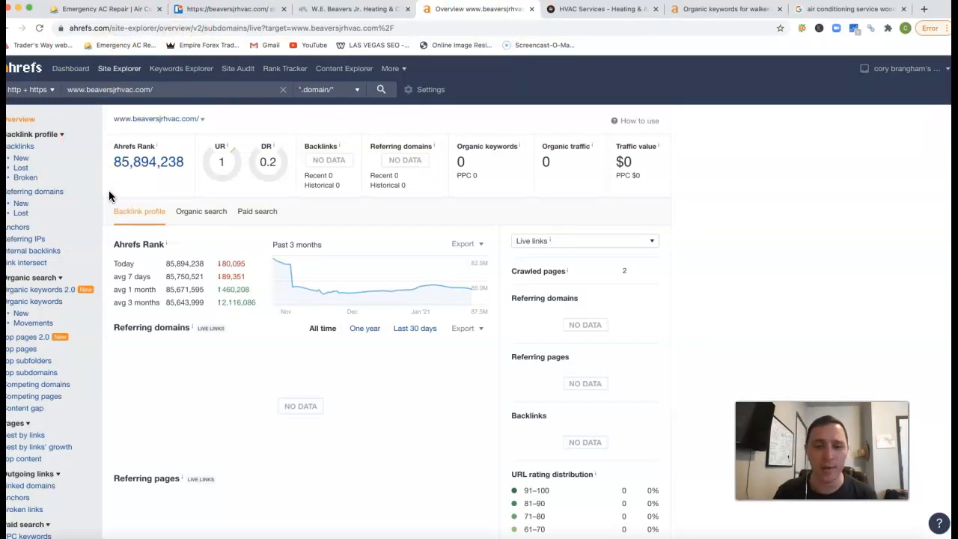
# Scroll the beaversjrhvac.com overview to the empty referring domains and referring pages data.
pyautogui.scroll(-3)
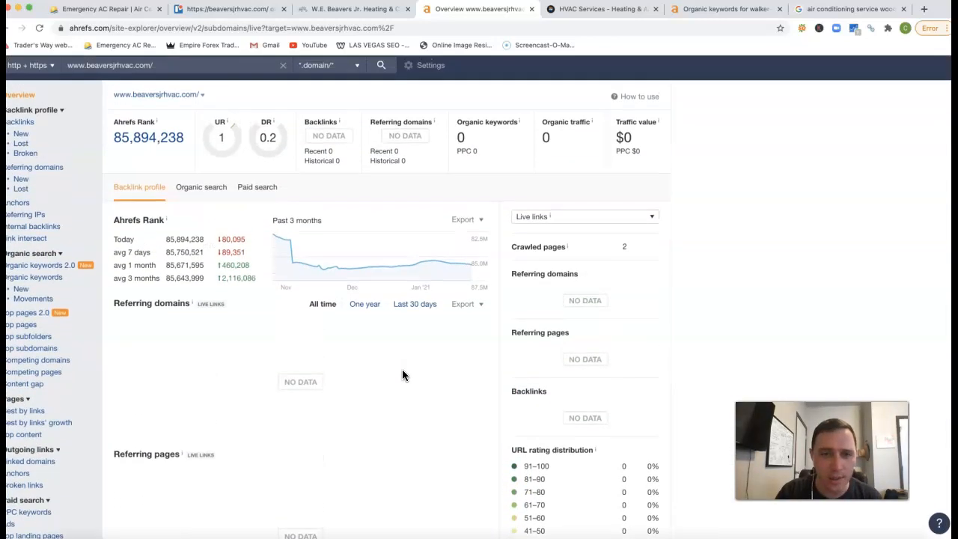
pyautogui.moveTo(324, 226)
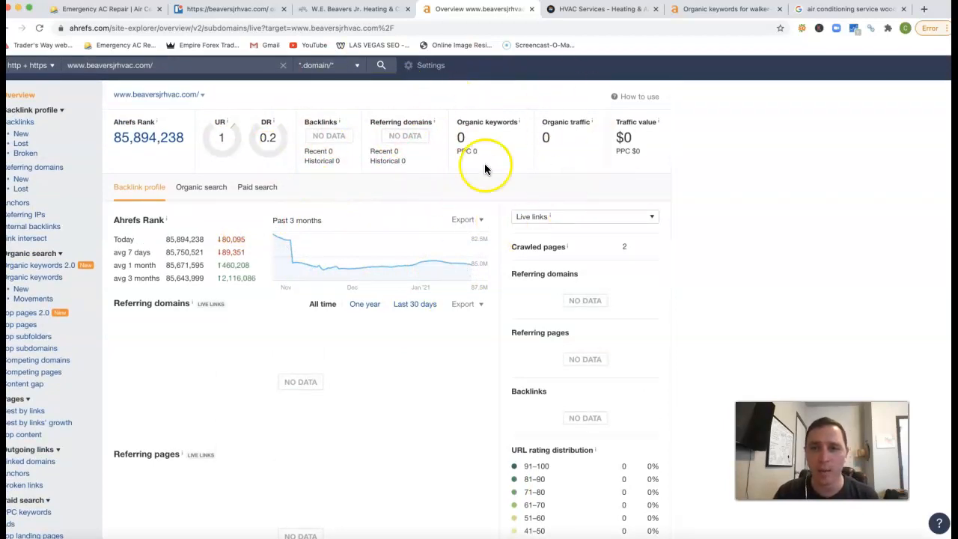
# Open the W.E. Beavers Jr. Heating Services page and select its web address.
pyautogui.click(350, 8)
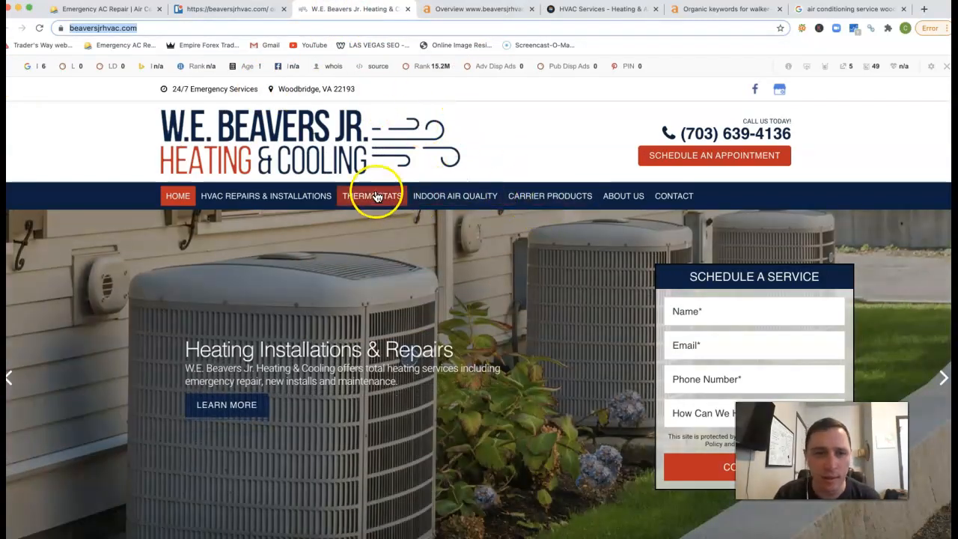
pyautogui.moveTo(360, 213)
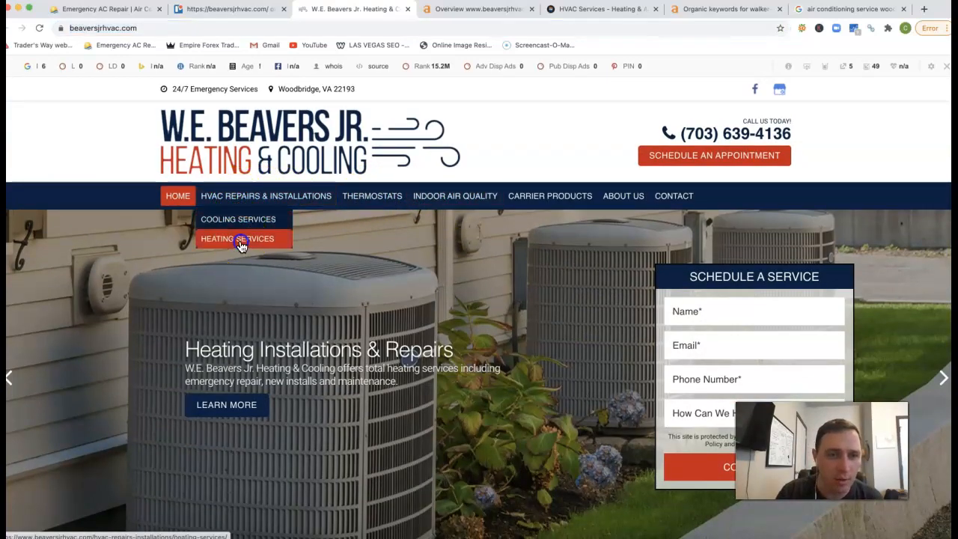
pyautogui.click(237, 238)
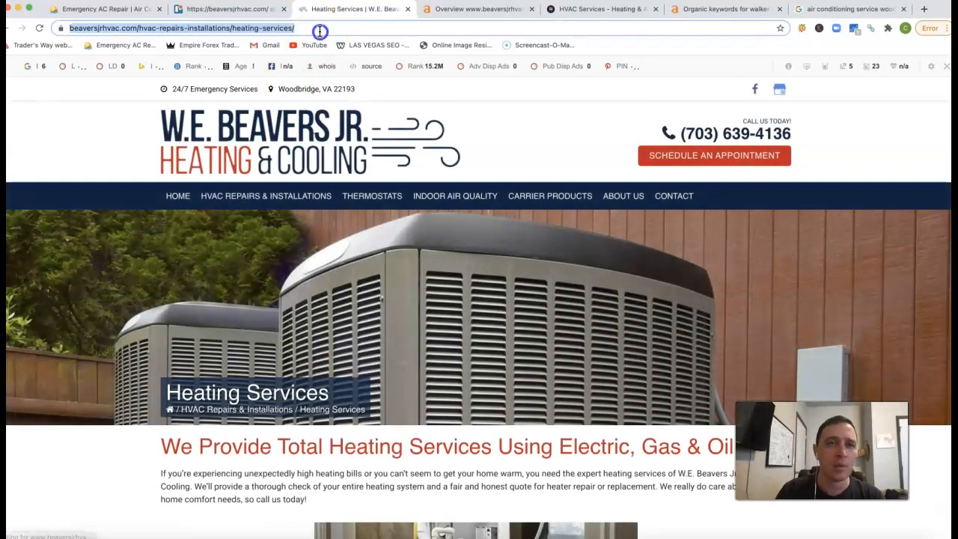
pyautogui.click(474, 8)
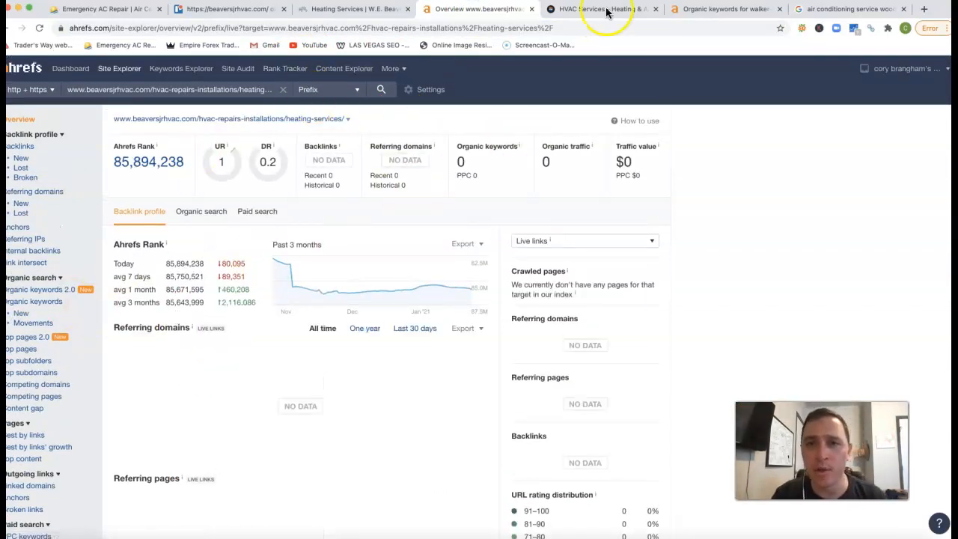
# View the walker-hvac.com homepage, then return to its Ahrefs organic keywords report.
pyautogui.click(602, 8)
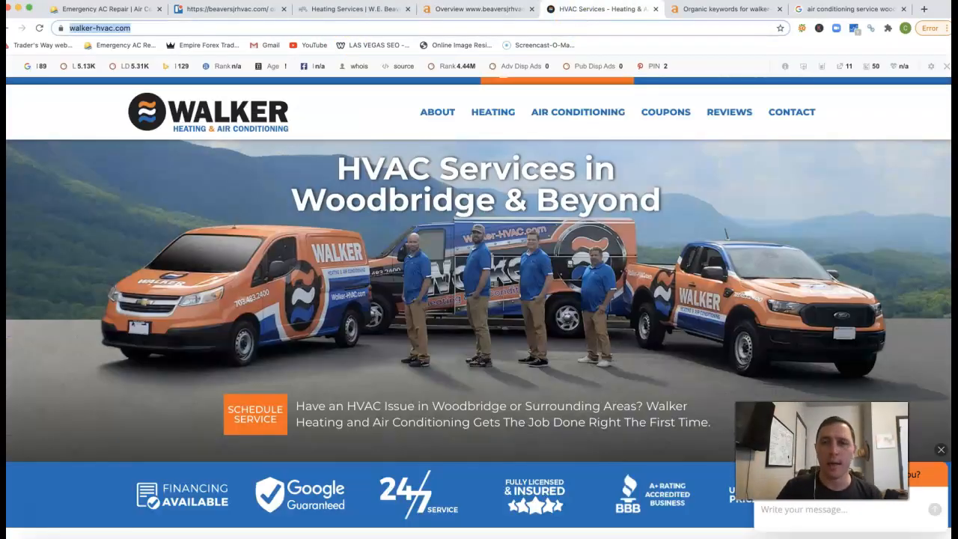
pyautogui.click(723, 9)
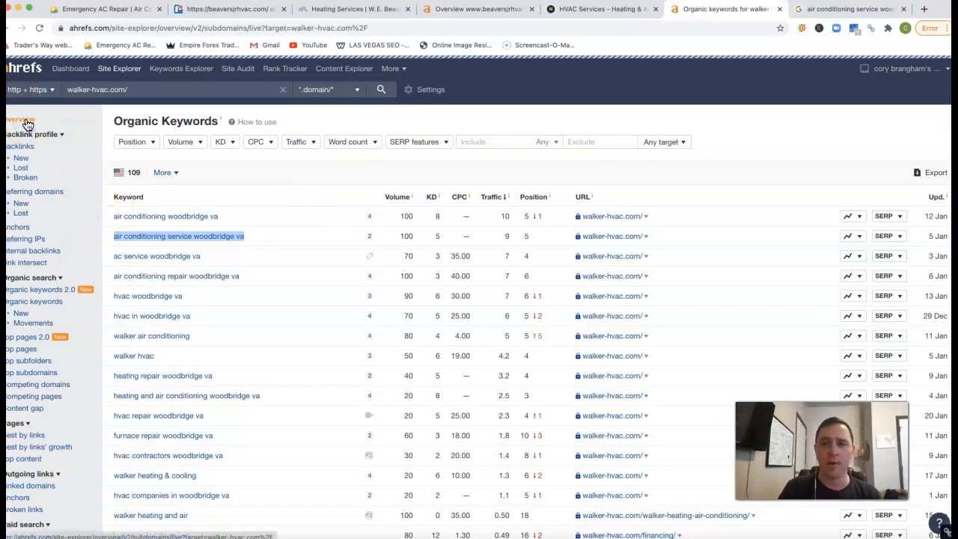
# Open walker-hvac.com's Site Explorer Overview: DR 15, 275 backlinks, 31 referring domains.
pyautogui.click(19, 119)
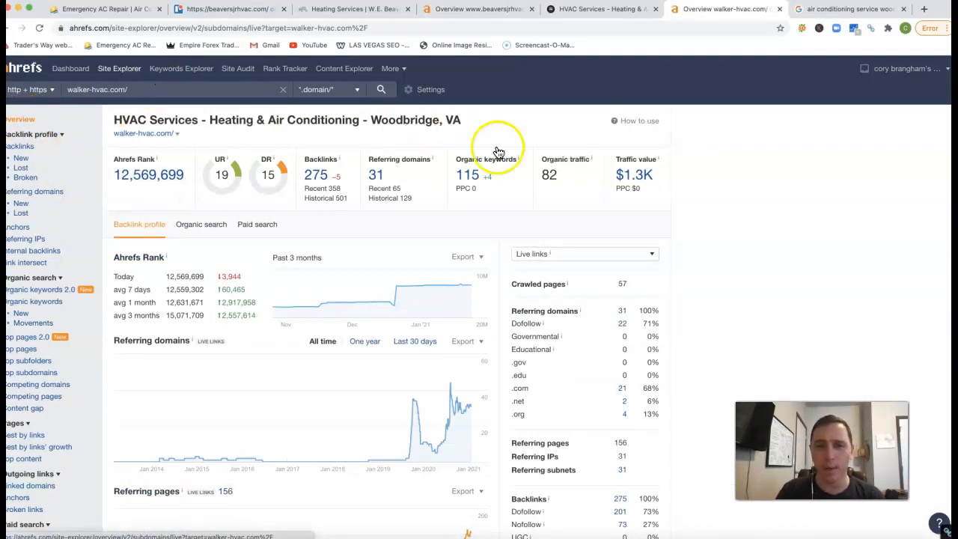
pyautogui.moveTo(530, 308)
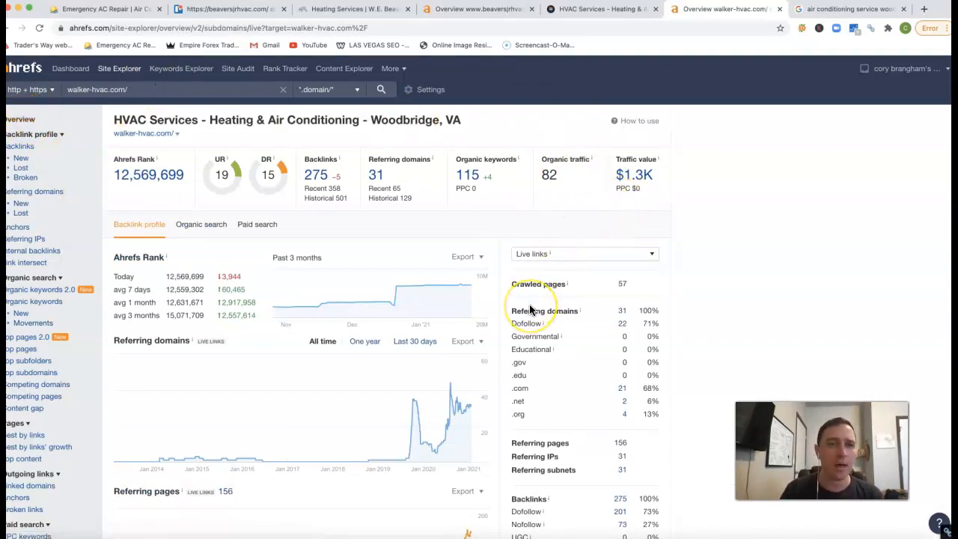
pyautogui.moveTo(331, 290)
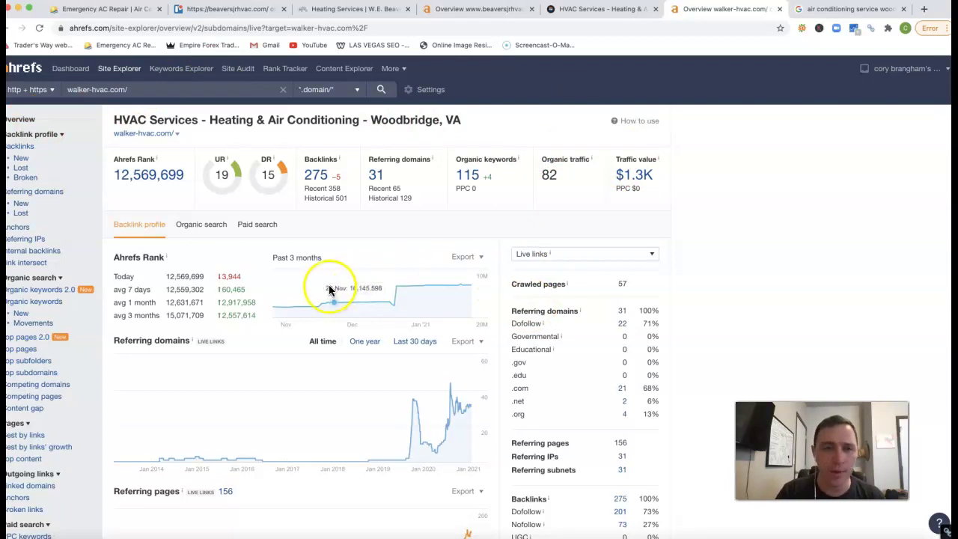
pyautogui.moveTo(327, 290)
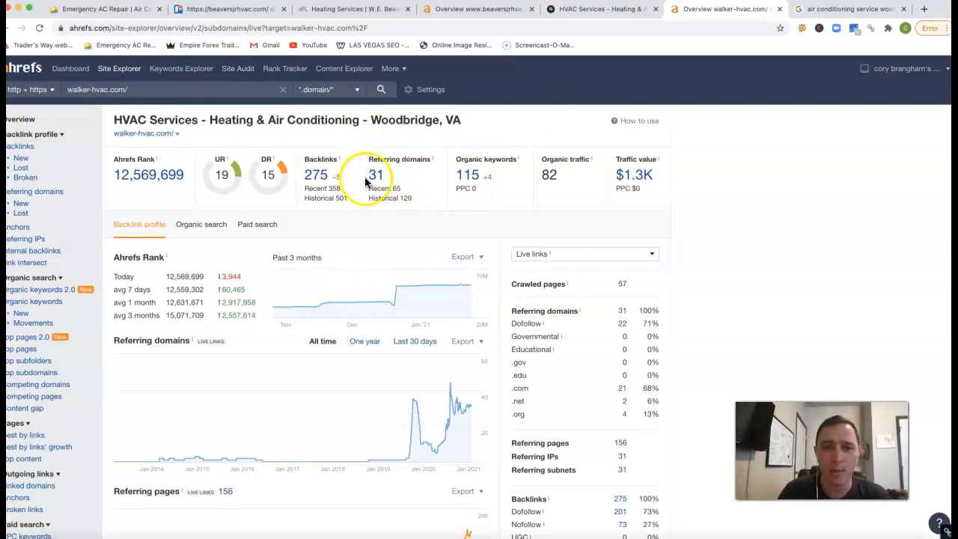
pyautogui.moveTo(292, 210)
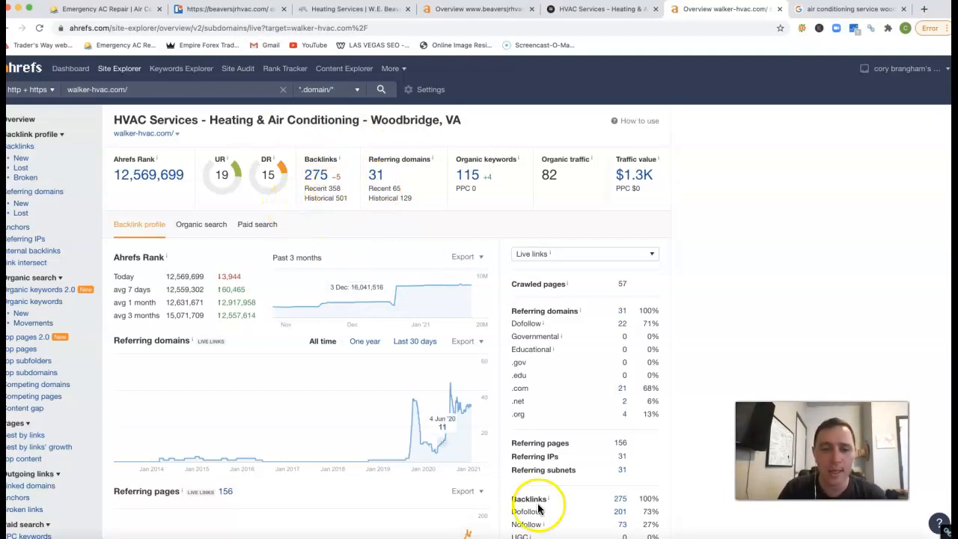
pyautogui.moveTo(394, 455)
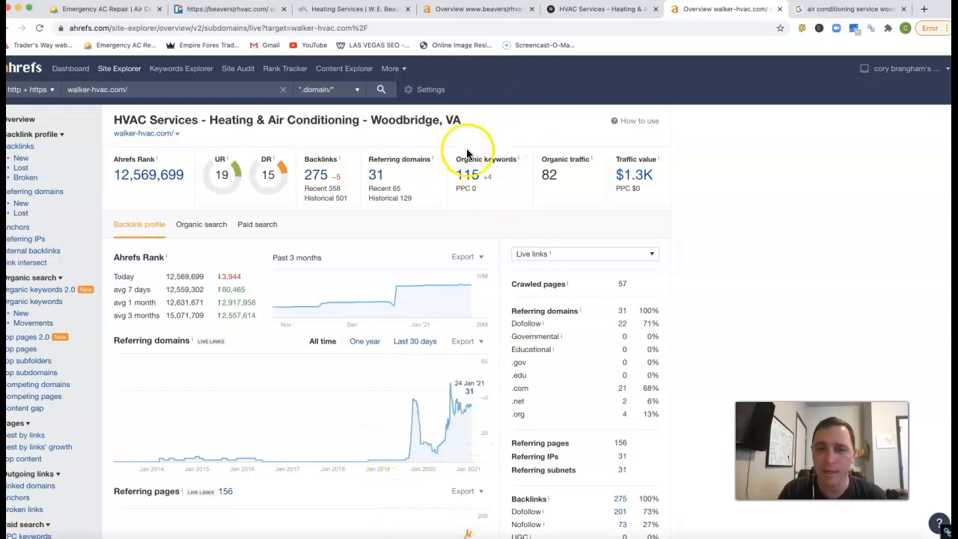
pyautogui.moveTo(549, 148)
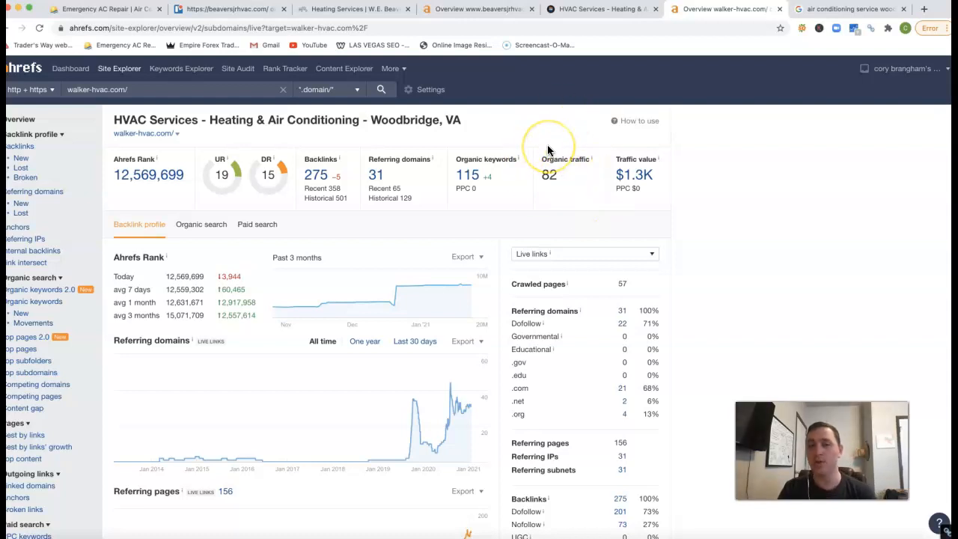
pyautogui.moveTo(536, 177)
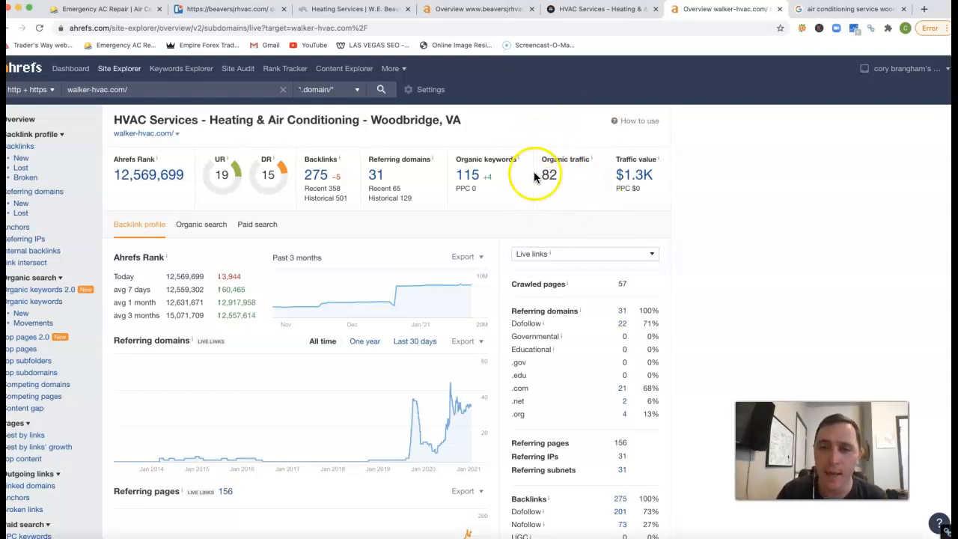
# Open walker-hvac.com's organic keywords table, led by 'air conditioning woodbridge va'.
pyautogui.click(485, 159)
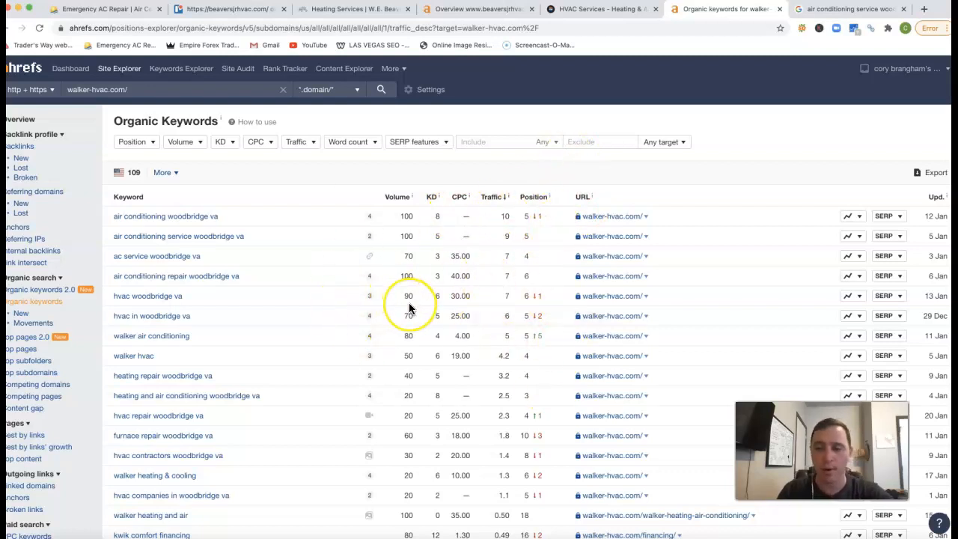
pyautogui.moveTo(151, 242)
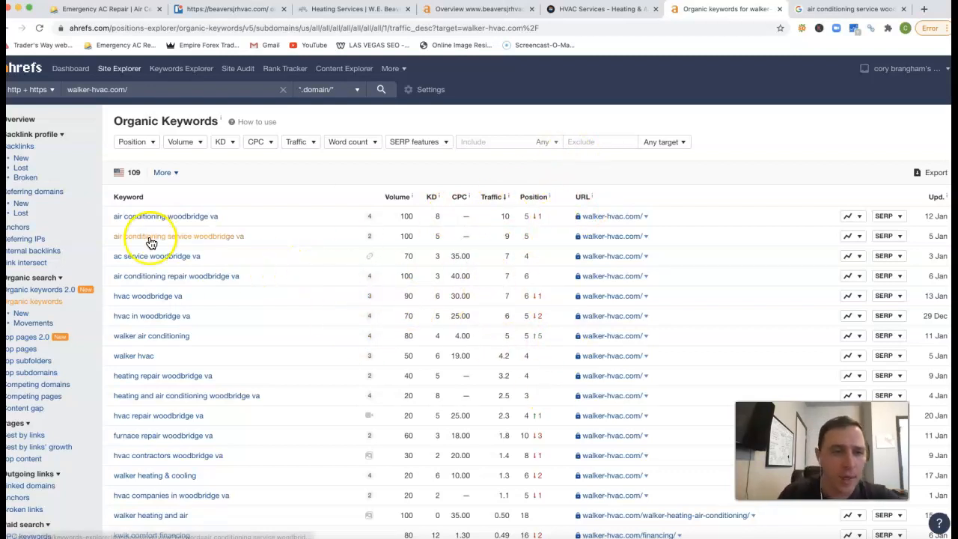
pyautogui.moveTo(229, 226)
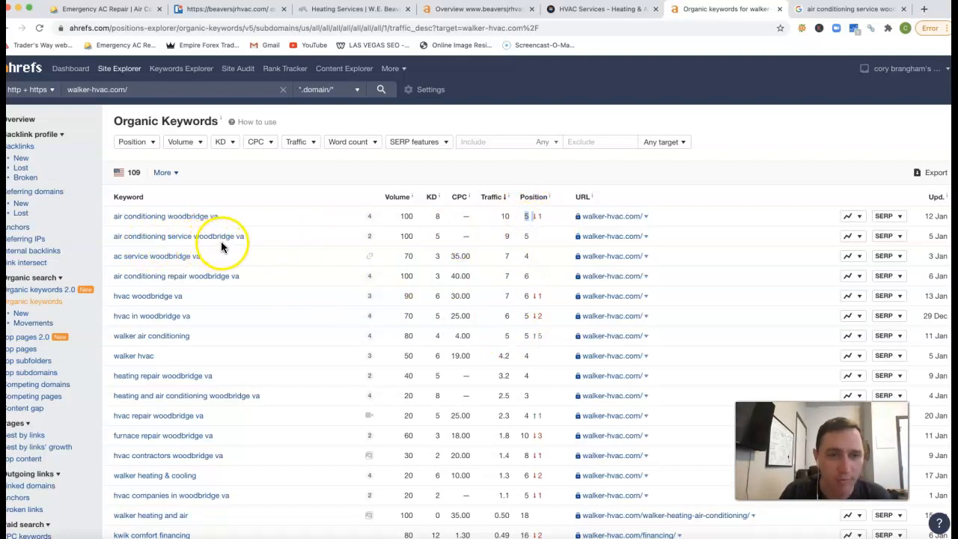
pyautogui.moveTo(398, 209)
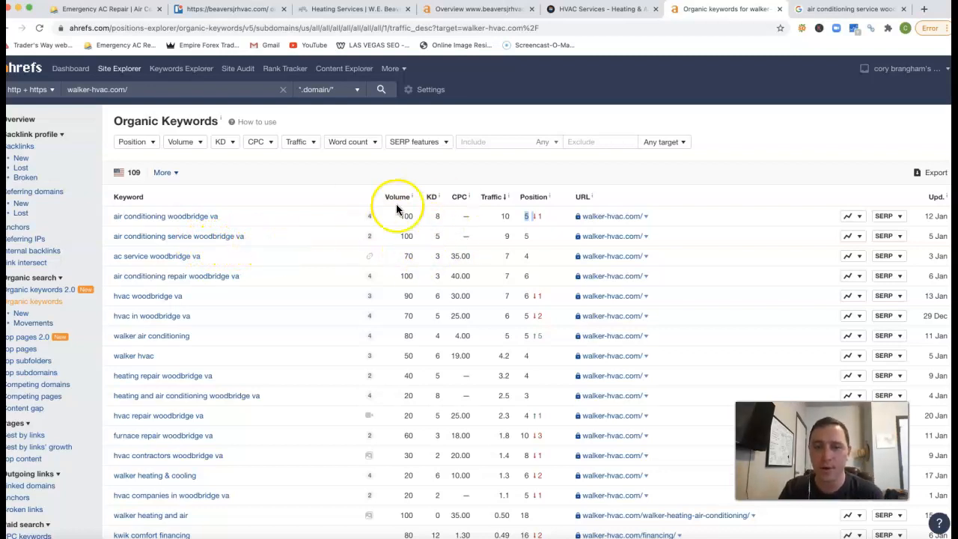
pyautogui.moveTo(532, 235)
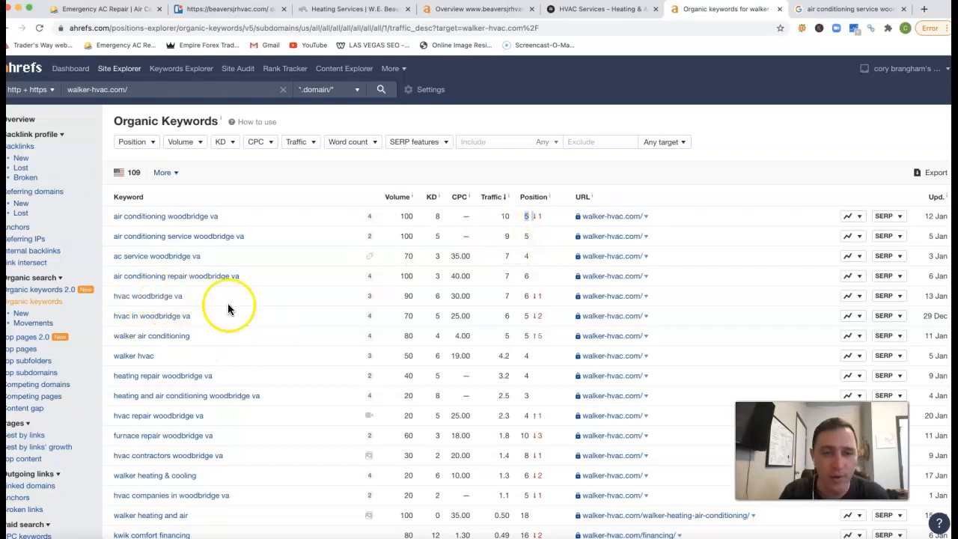
pyautogui.moveTo(521, 315)
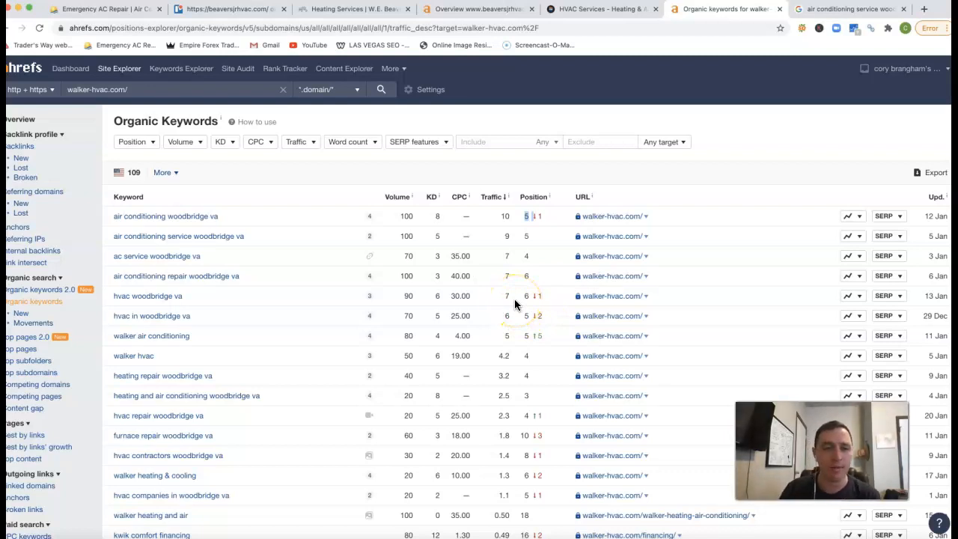
pyautogui.moveTo(526, 351)
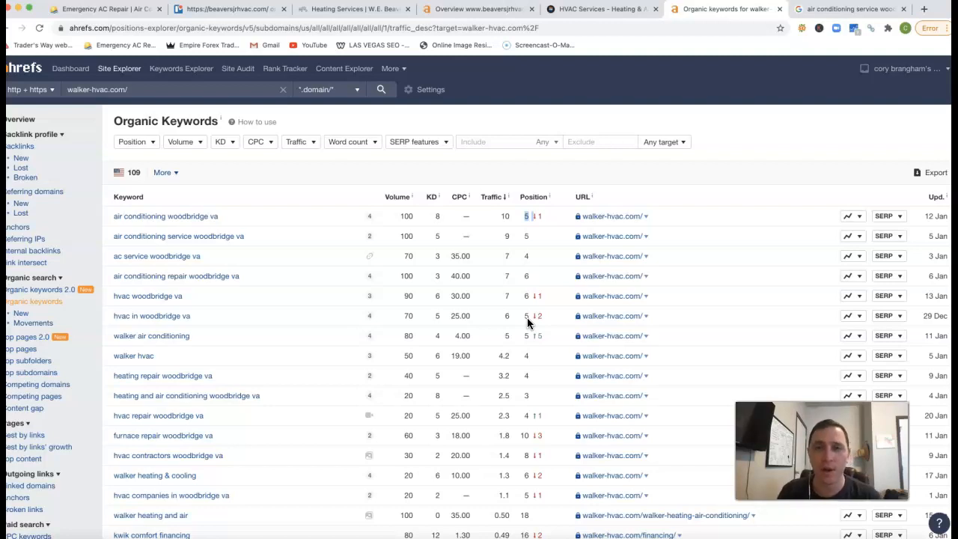
pyautogui.moveTo(160, 456)
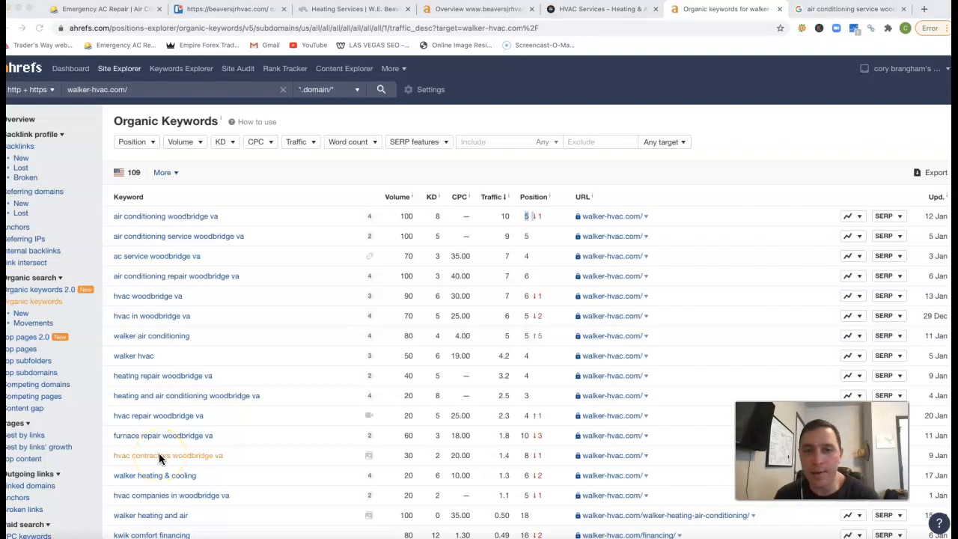